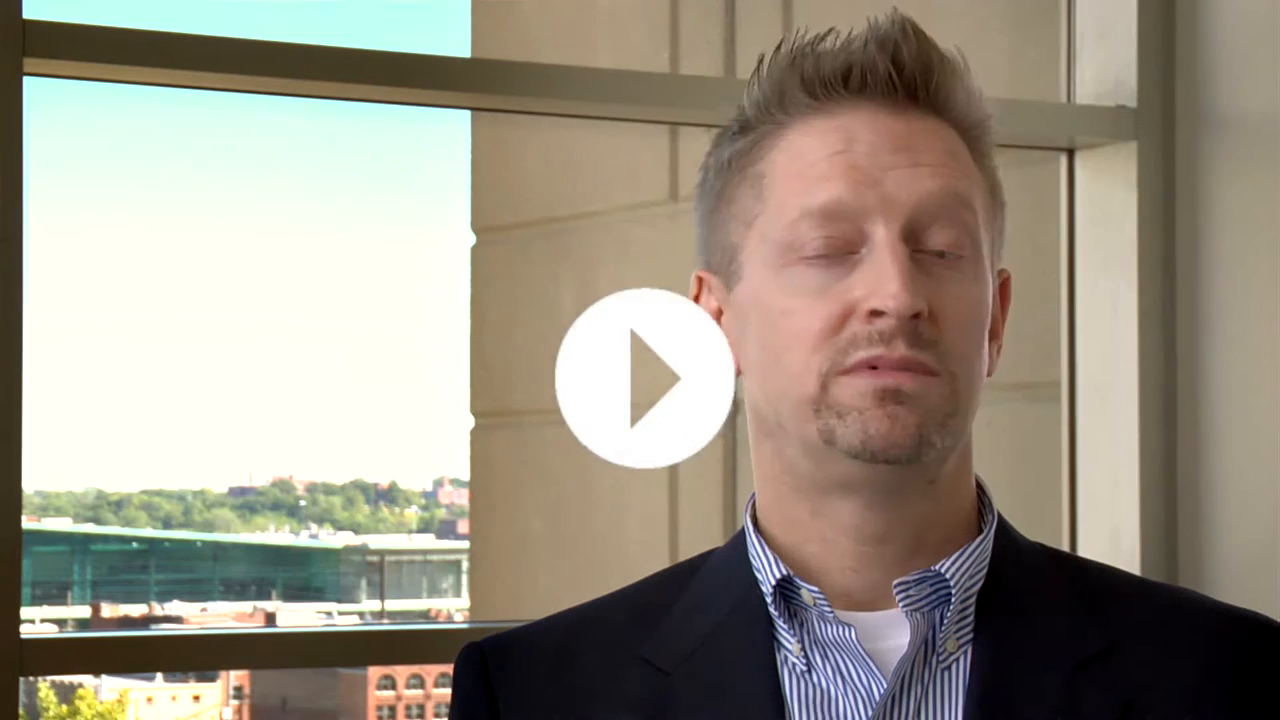
# Step: Start playback of the radiologist's Cerner SkyVue interview at New York Methodist Hospital
pyautogui.click(640, 376)
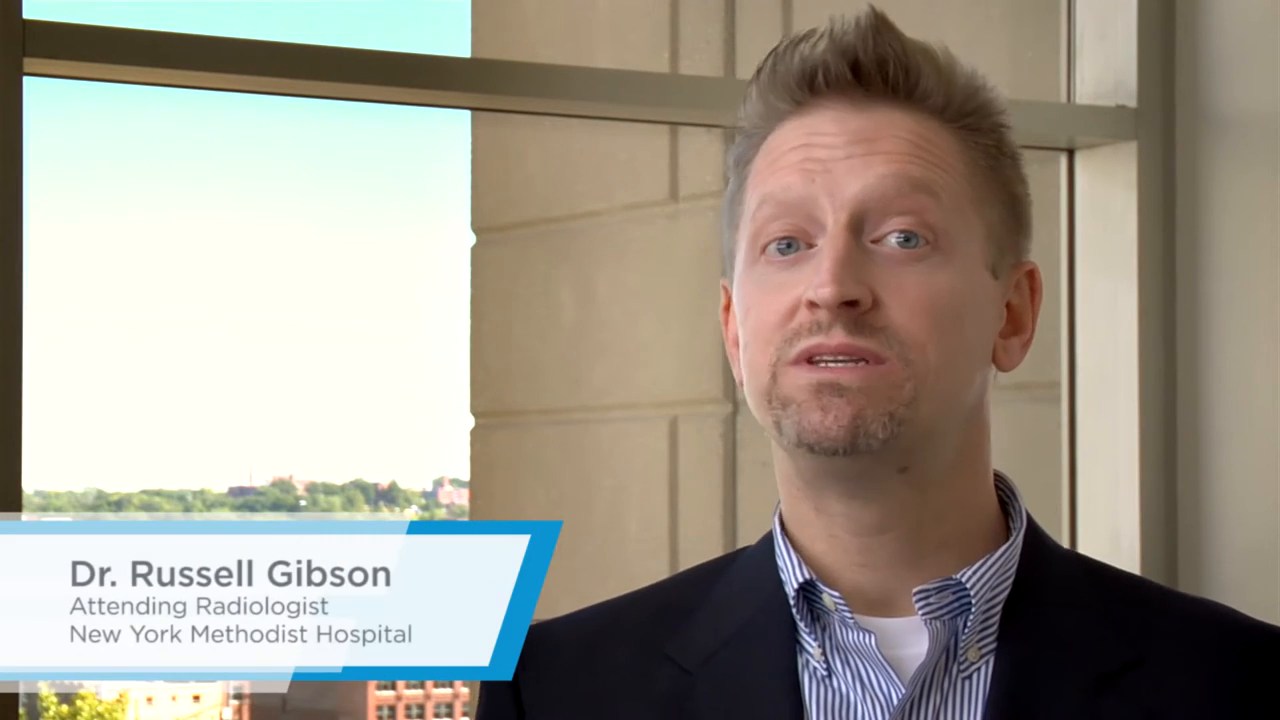